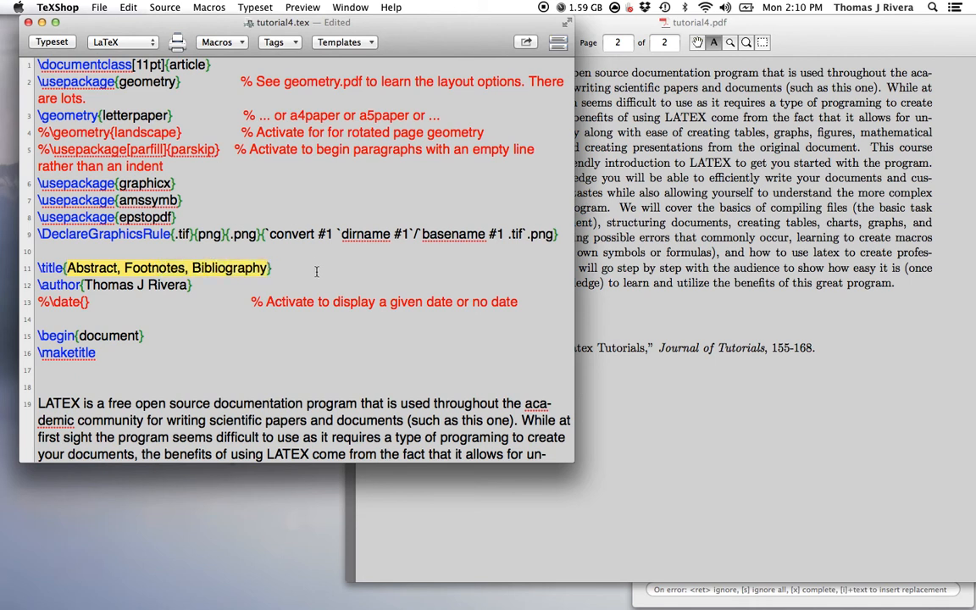
# Step: Add \begin{abstract} before the shortened first paragraph below the title commands
pyautogui.scroll(-3)
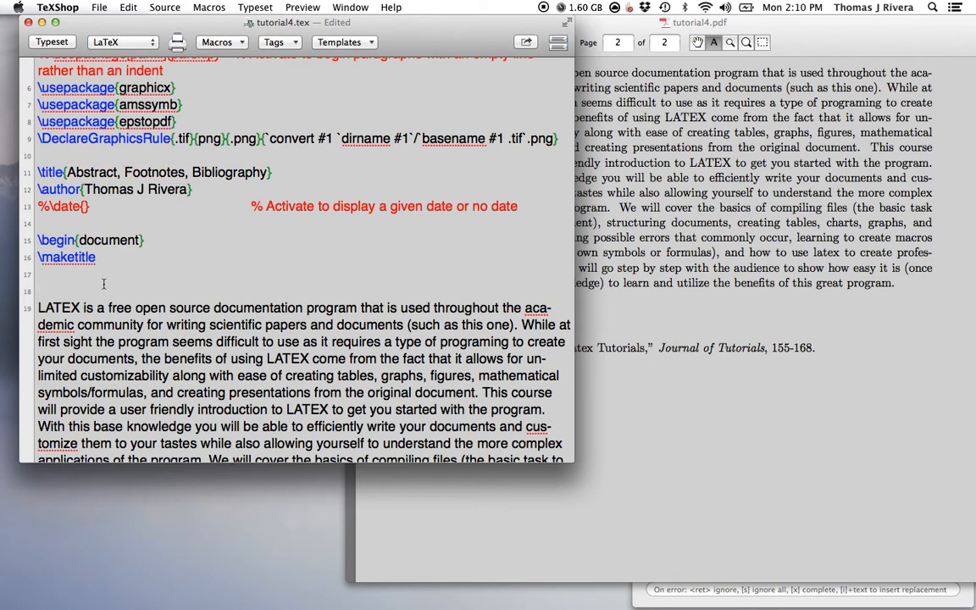
pyautogui.click(37, 292)
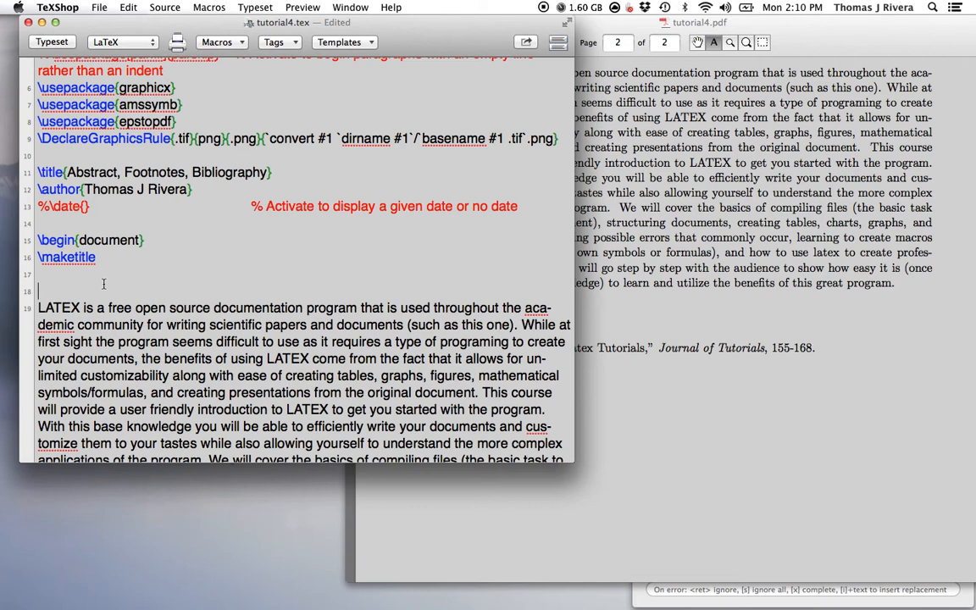
pyautogui.scroll(-3)
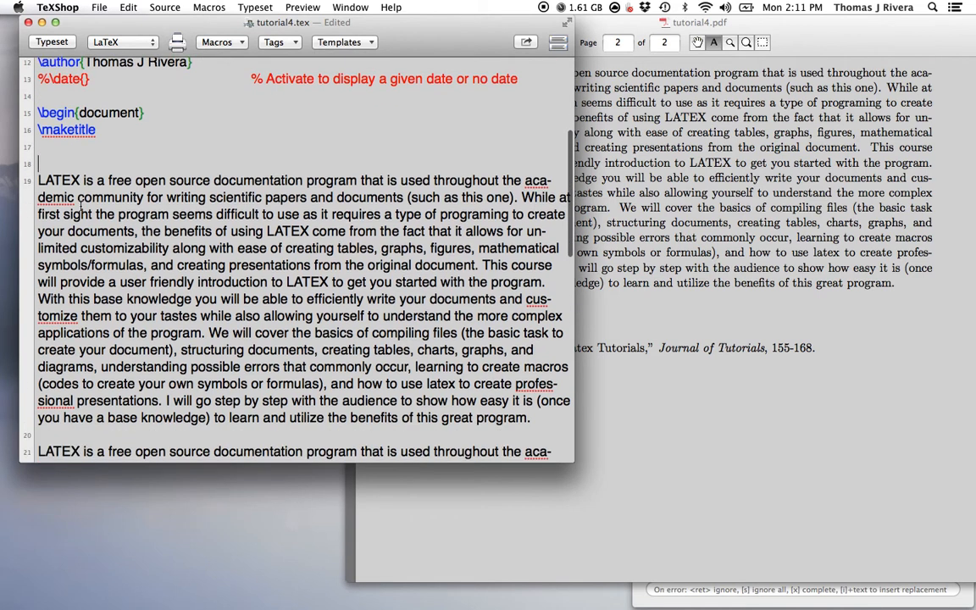
pyautogui.write('\\begin{')
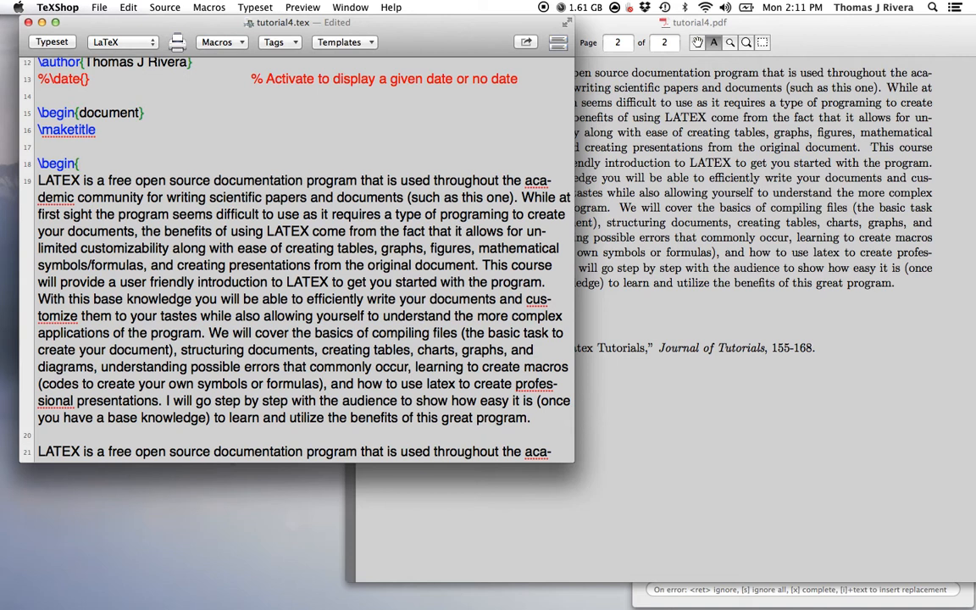
pyautogui.write('ab')
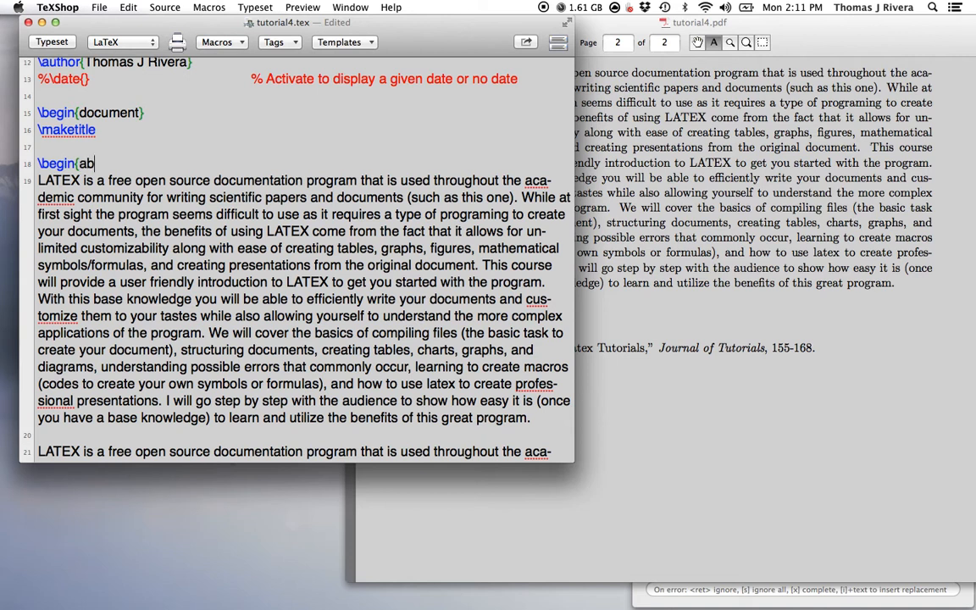
pyautogui.write('stract}')
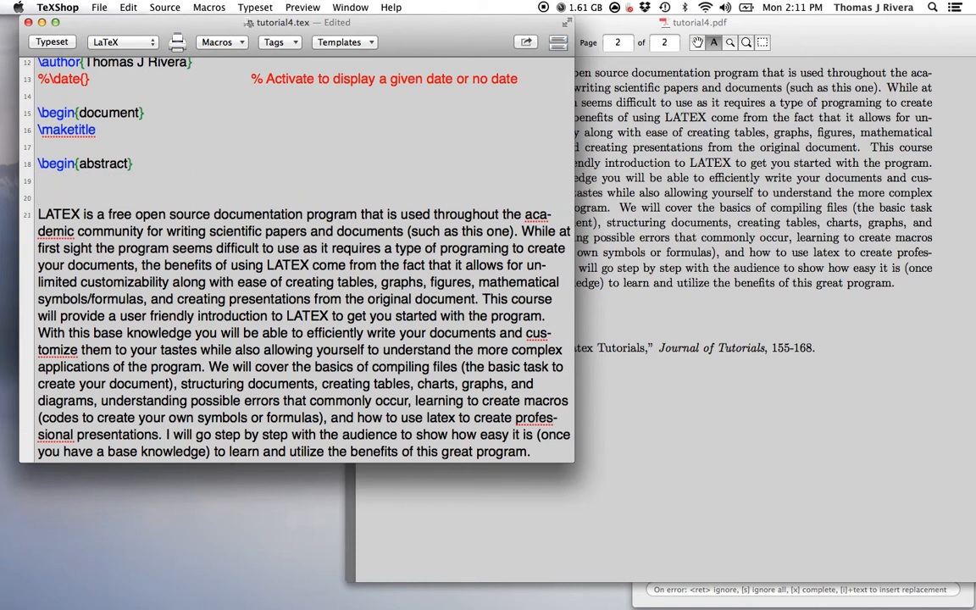
# Step: Close the environment with \end{abstract} after the paragraph and retypeset
pyautogui.write('\\end{abstr')
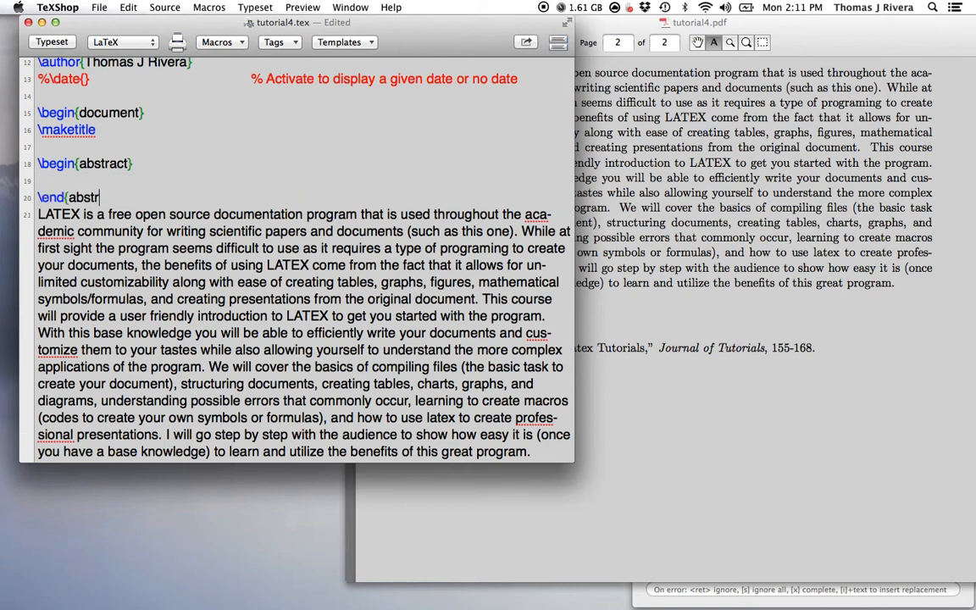
pyautogui.write('act}')
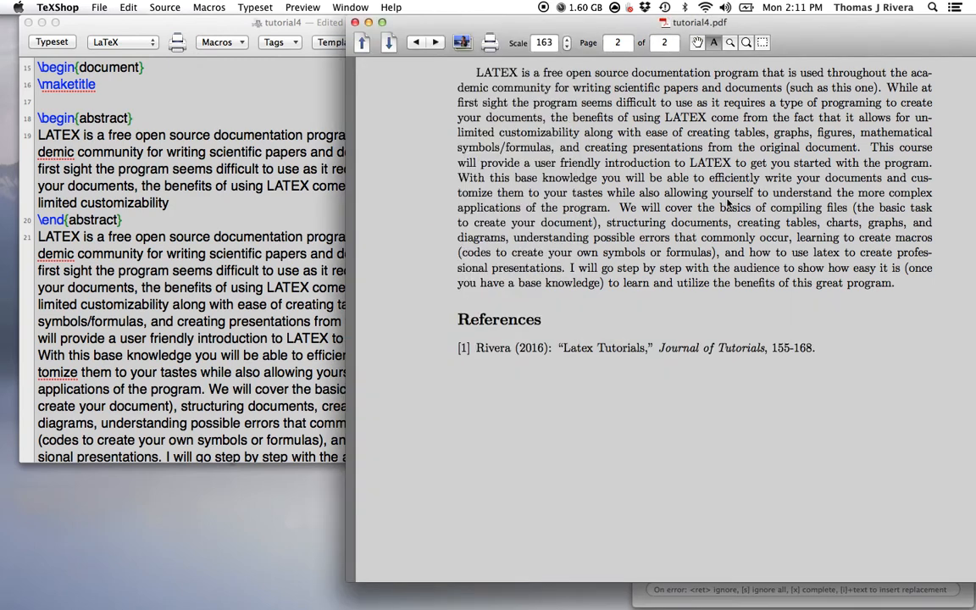
# Step: View page 1 of the PDF showing the Abstract, then select the full introductory paragraph in the source
pyautogui.click(415, 43)
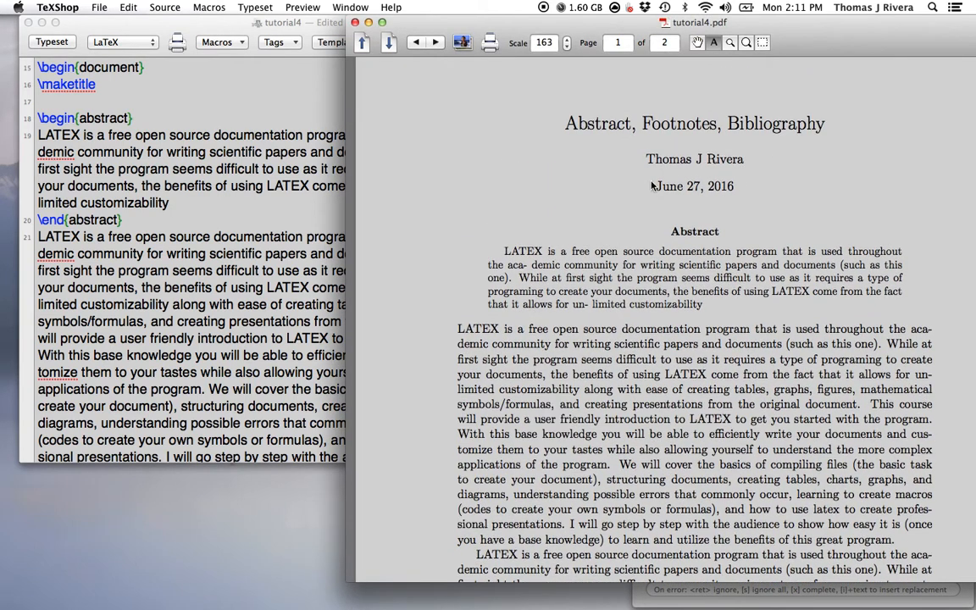
pyautogui.moveTo(736, 201)
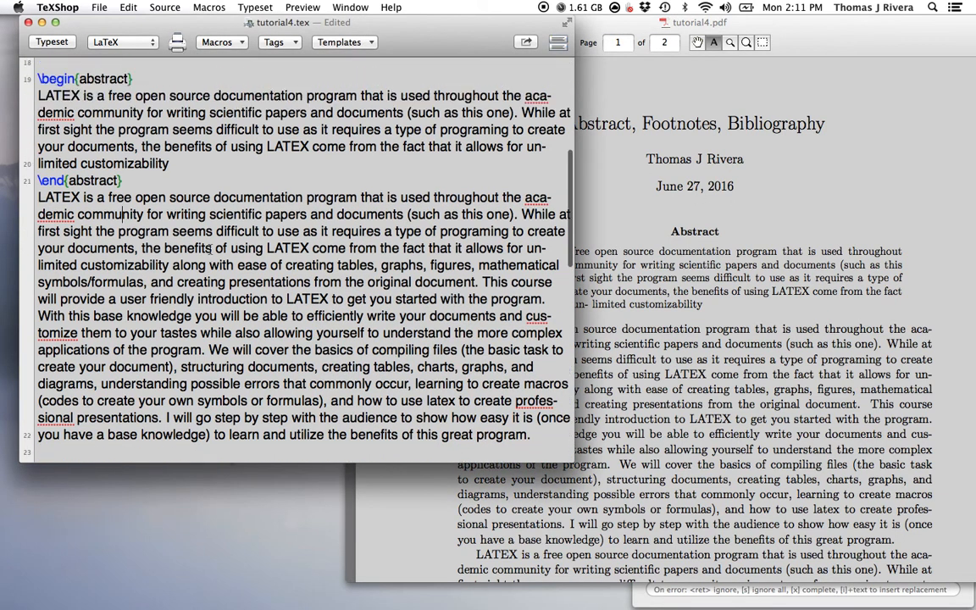
pyautogui.moveTo(118, 232); pyautogui.dragTo(532, 436)
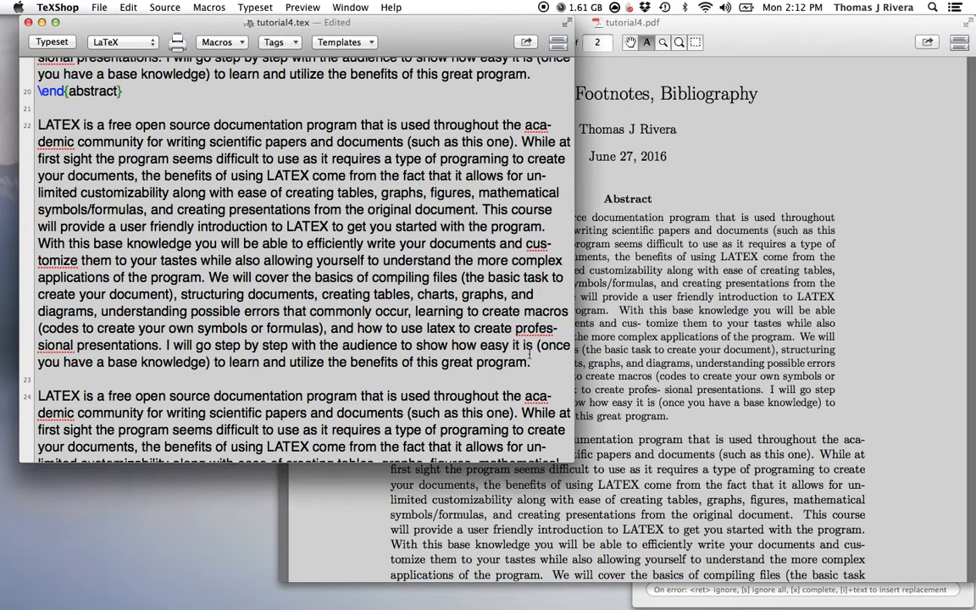
# Step: Add \footnote{This is what I want in the footnote.} at the end of the second paragraph
pyautogui.write('\\foote')
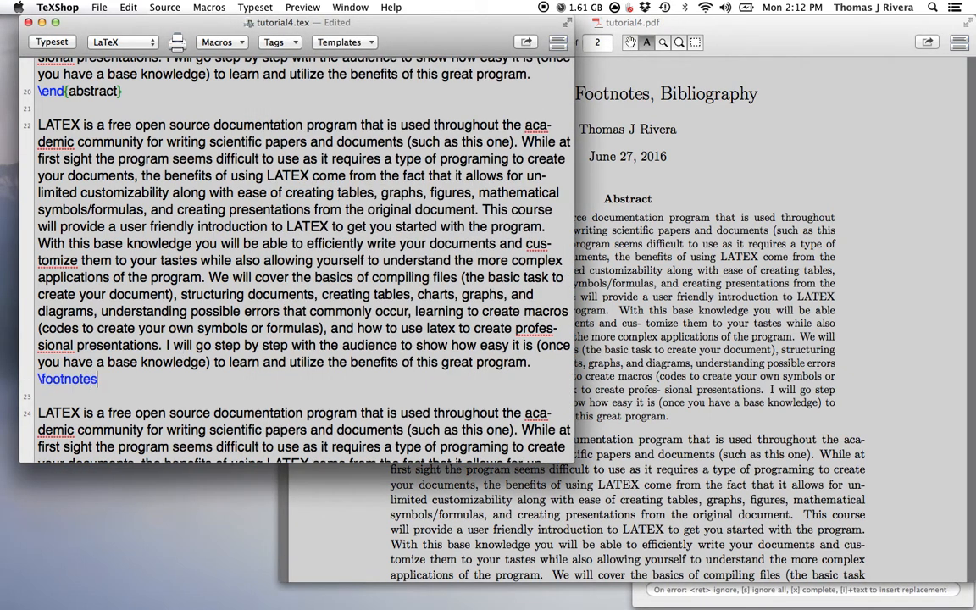
pyautogui.write('{')
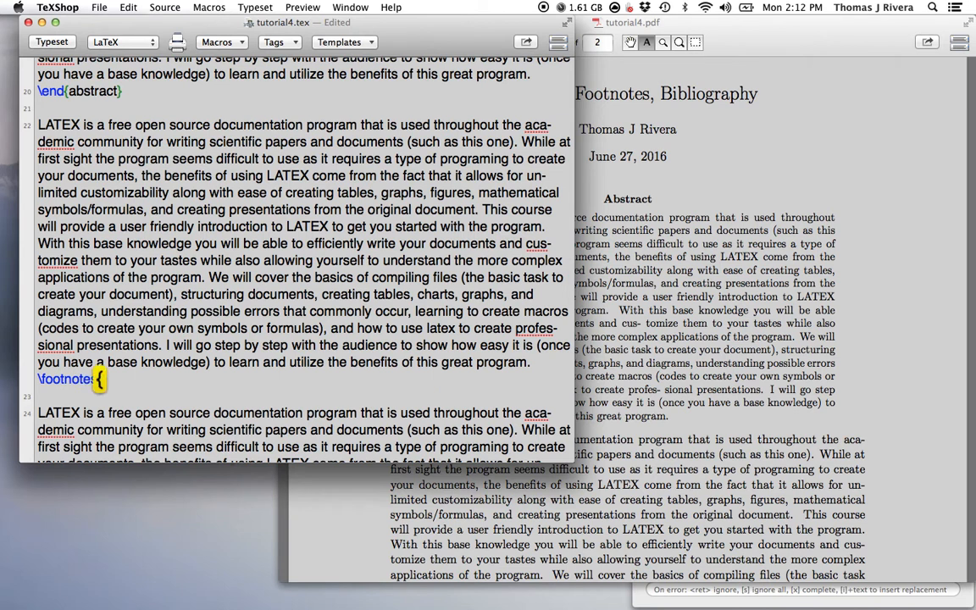
pyautogui.write('}')
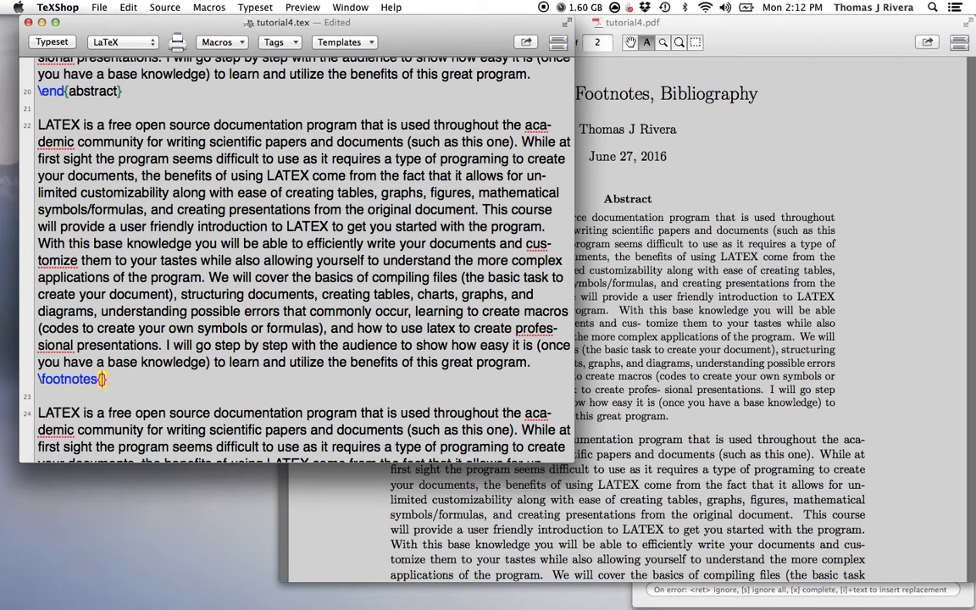
pyautogui.write('This is what I want in the footnote.')
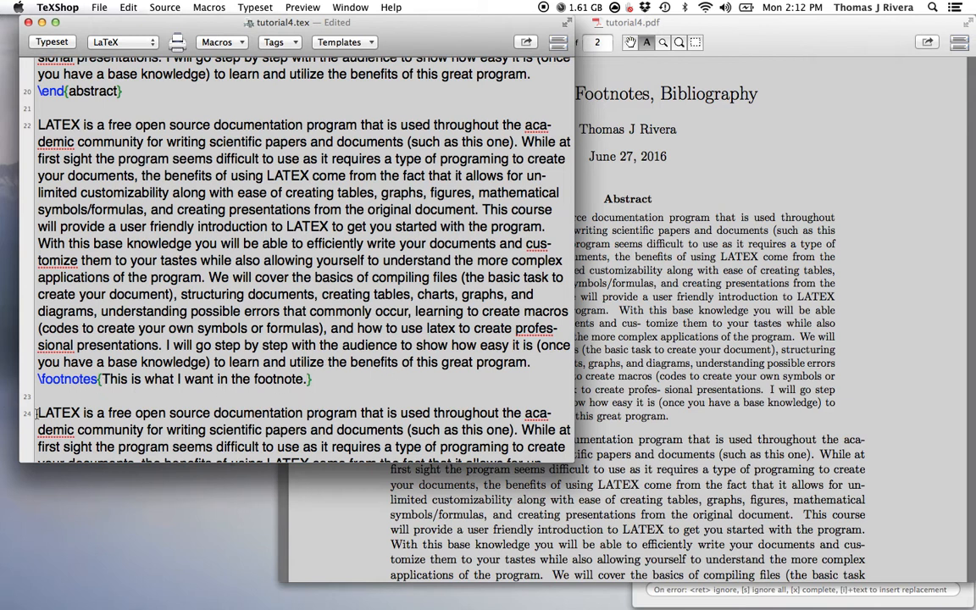
pyautogui.moveTo(529, 370)
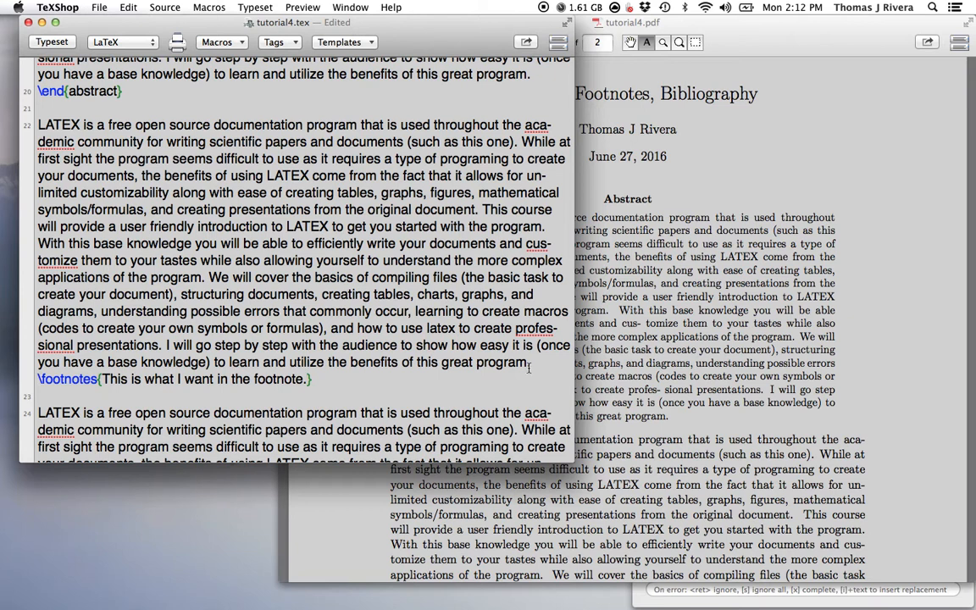
pyautogui.click(51, 40)
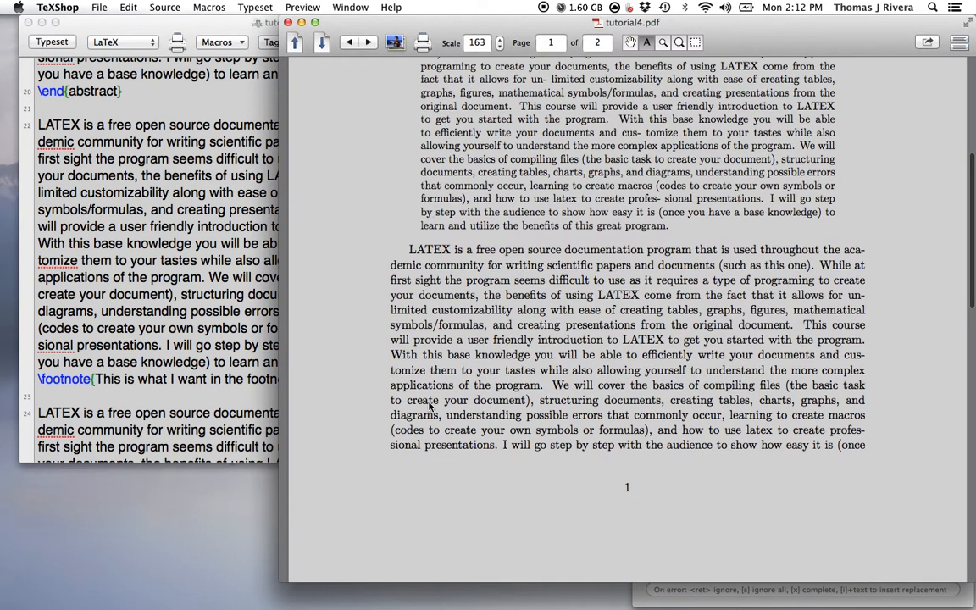
# Step: Check both numbered footnotes on PDF page 2, then bring the source window back to the front
pyautogui.scroll(-3)
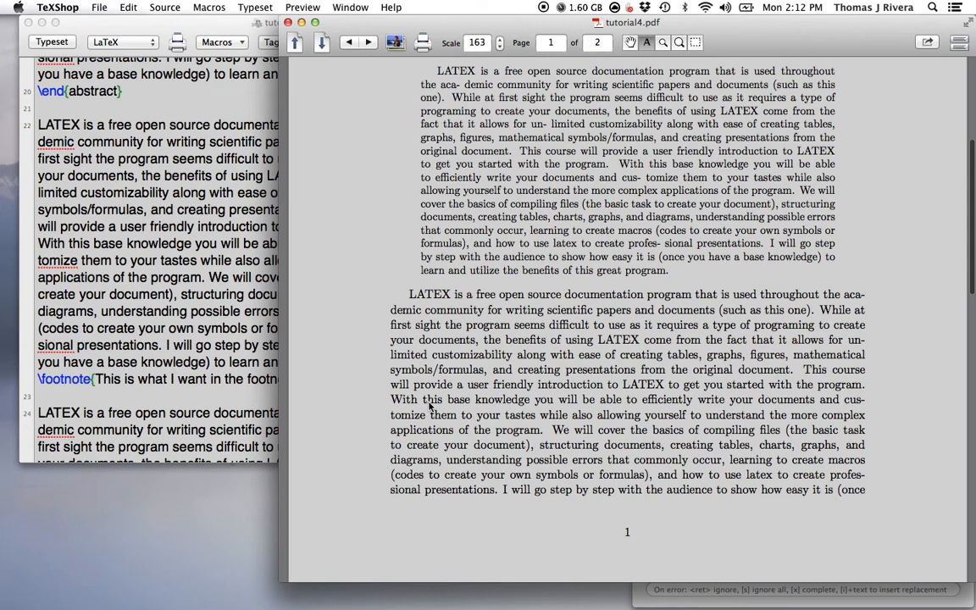
pyautogui.scroll(-3)
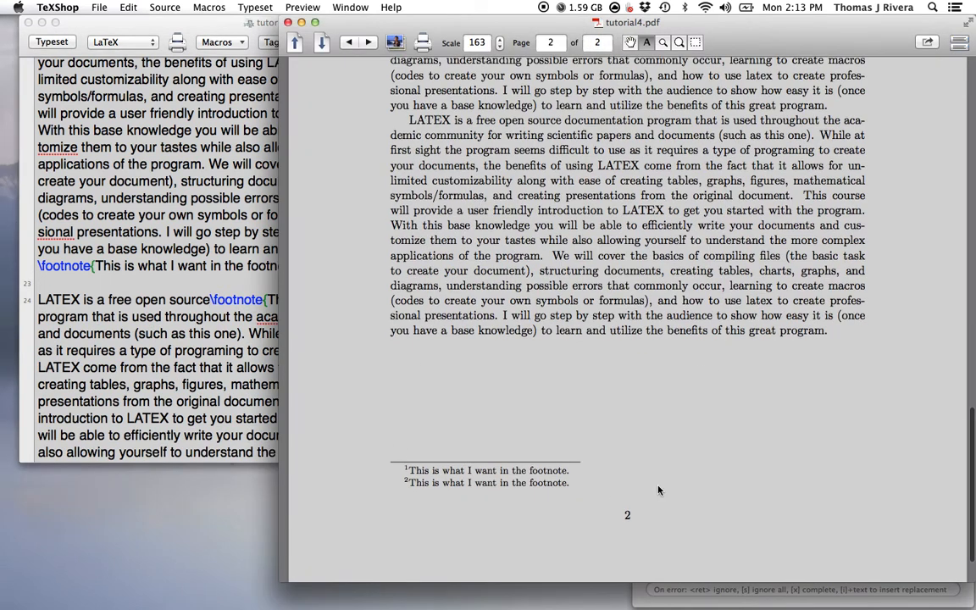
pyautogui.click(349, 43)
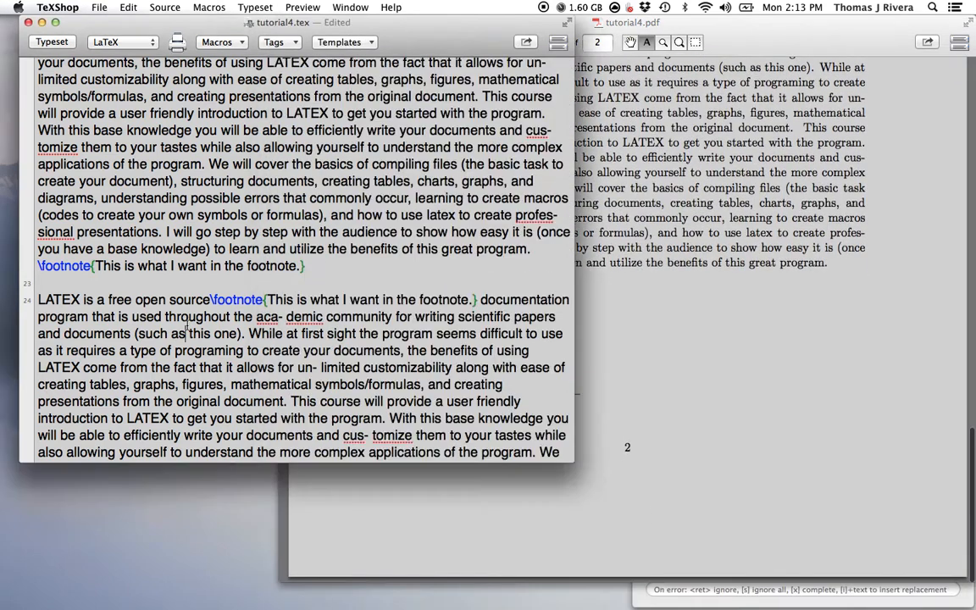
pyautogui.scroll(-3)
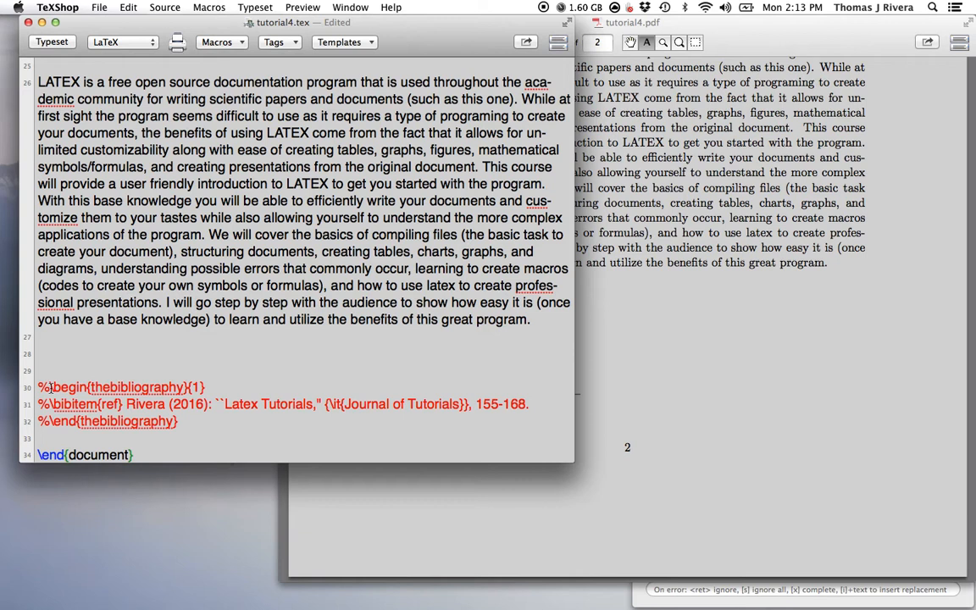
# Step: Uncomment the thebibliography block and clear the 'ref' citation key of the Rivera (2016) entry
pyautogui.click(49, 386)
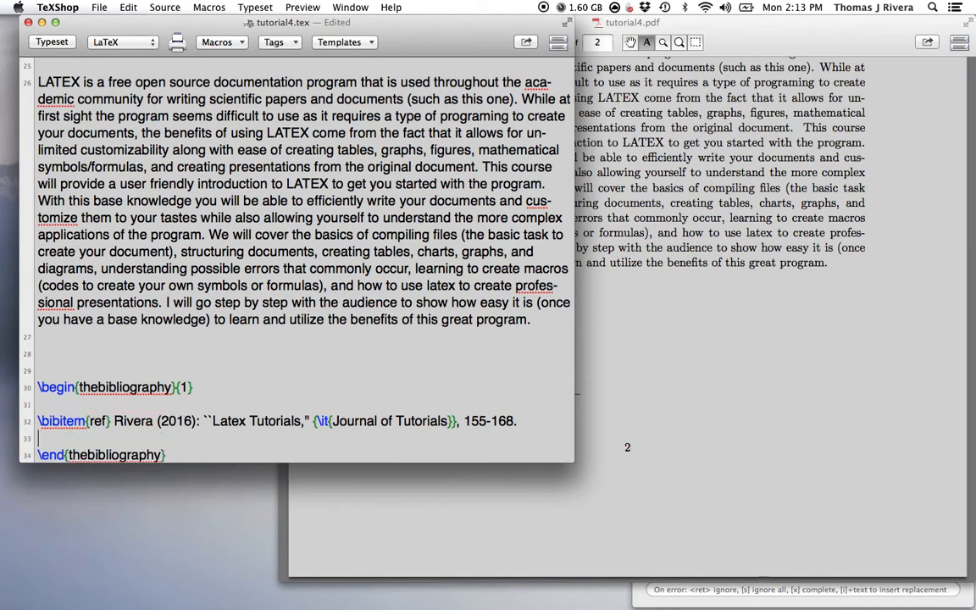
pyautogui.scroll(-3)
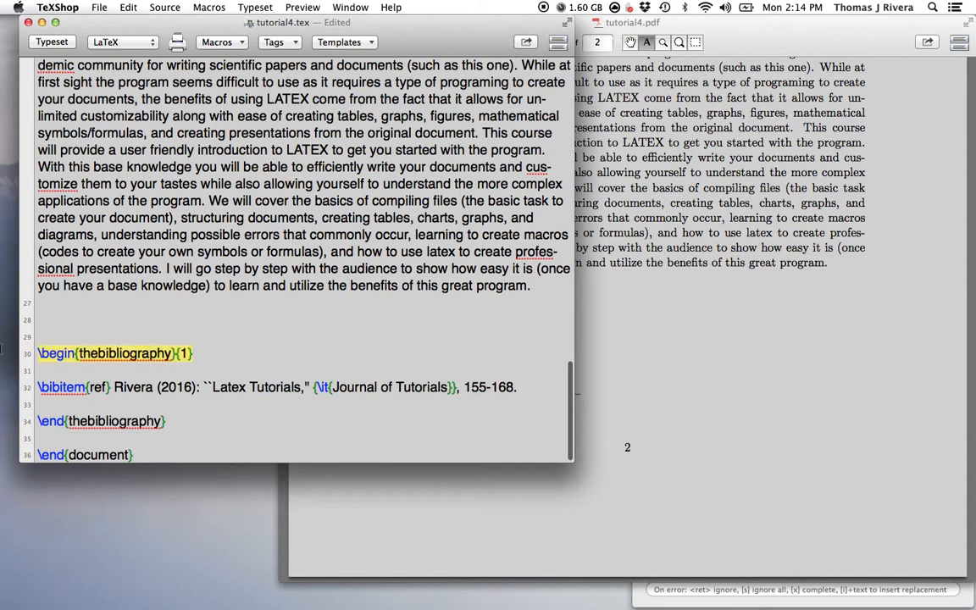
pyautogui.click(180, 354)
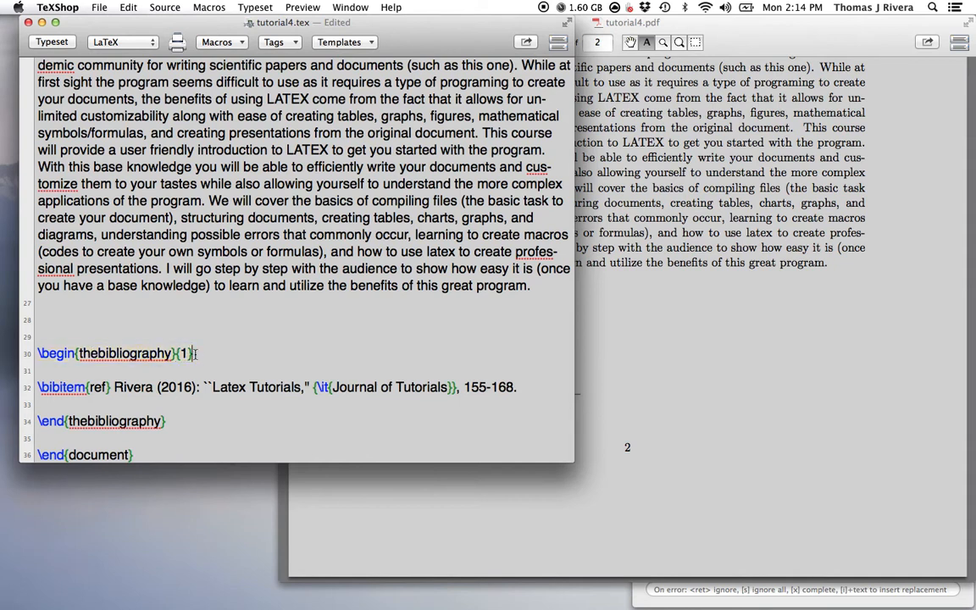
pyautogui.doubleClick(183, 354)
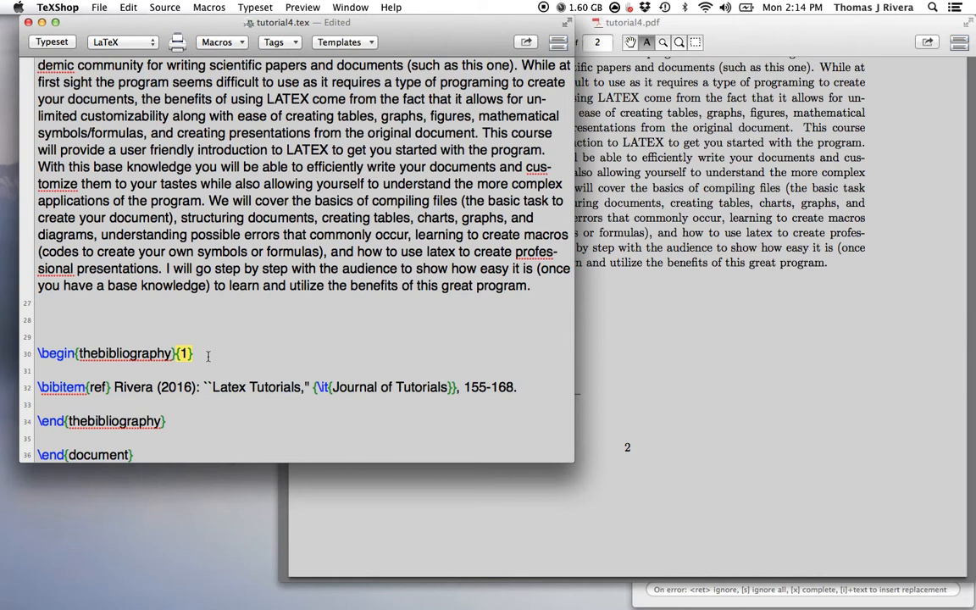
pyautogui.moveTo(213, 366)
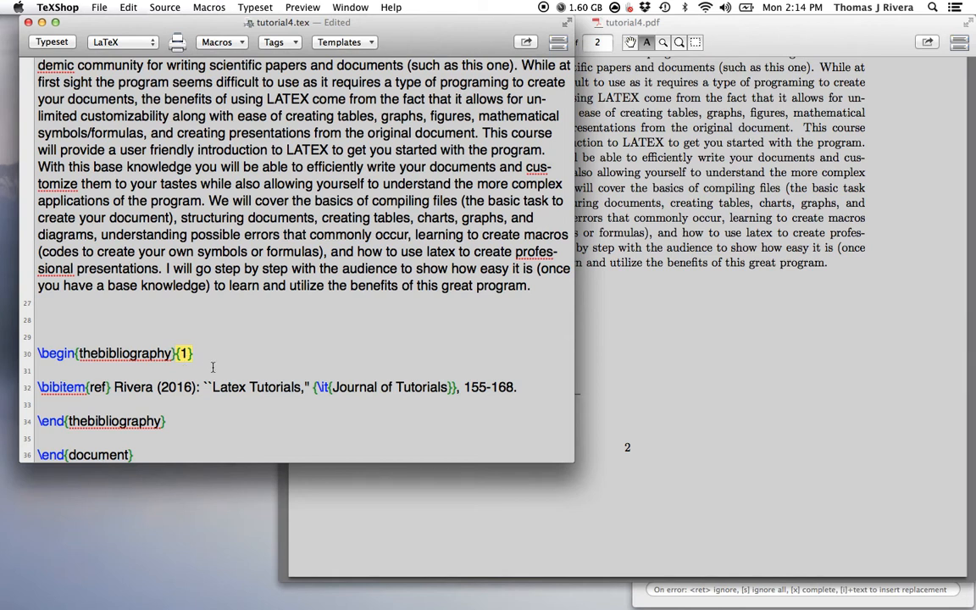
pyautogui.moveTo(193, 425)
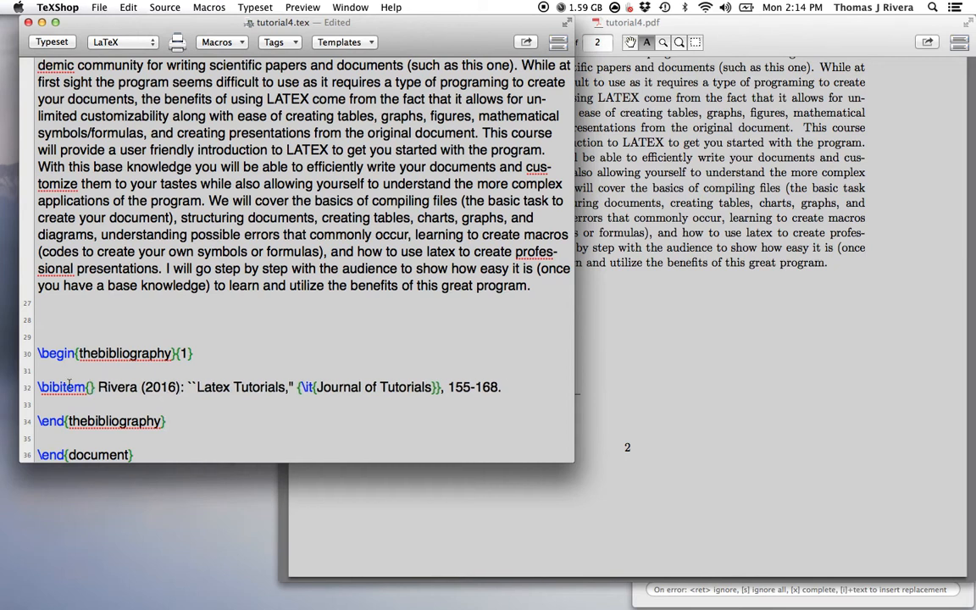
pyautogui.doubleClick(61, 386)
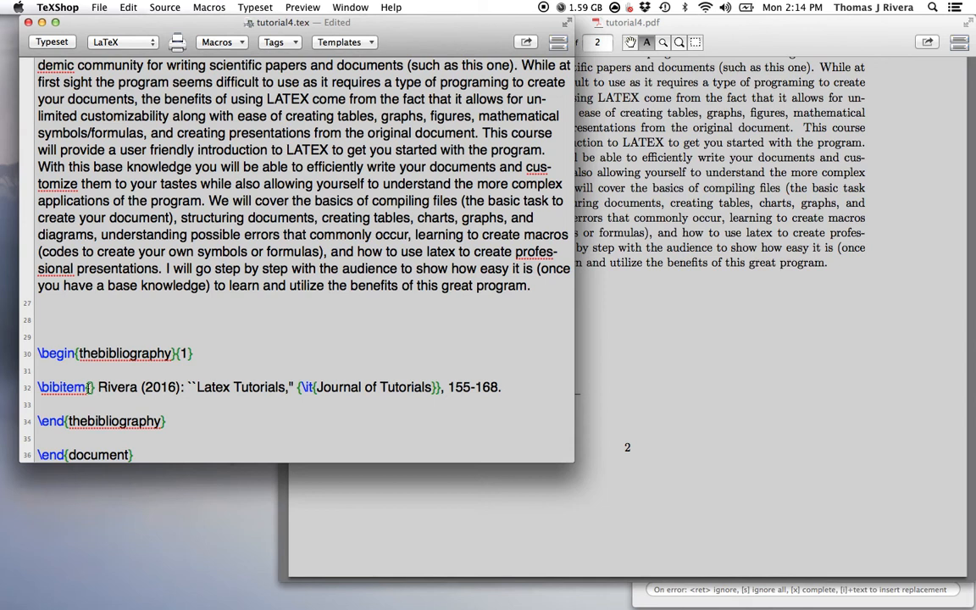
pyautogui.moveTo(88, 388)
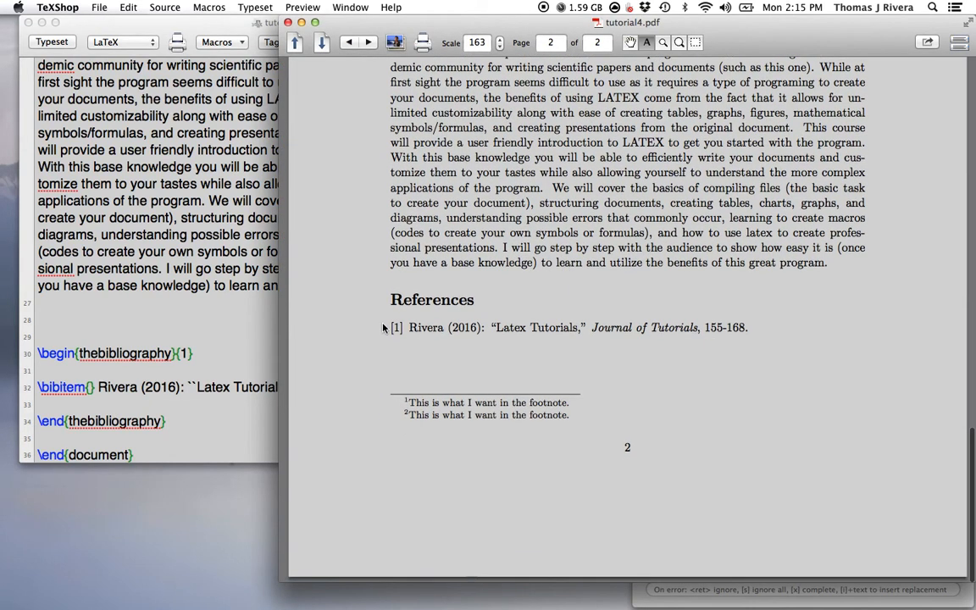
pyautogui.moveTo(605, 337)
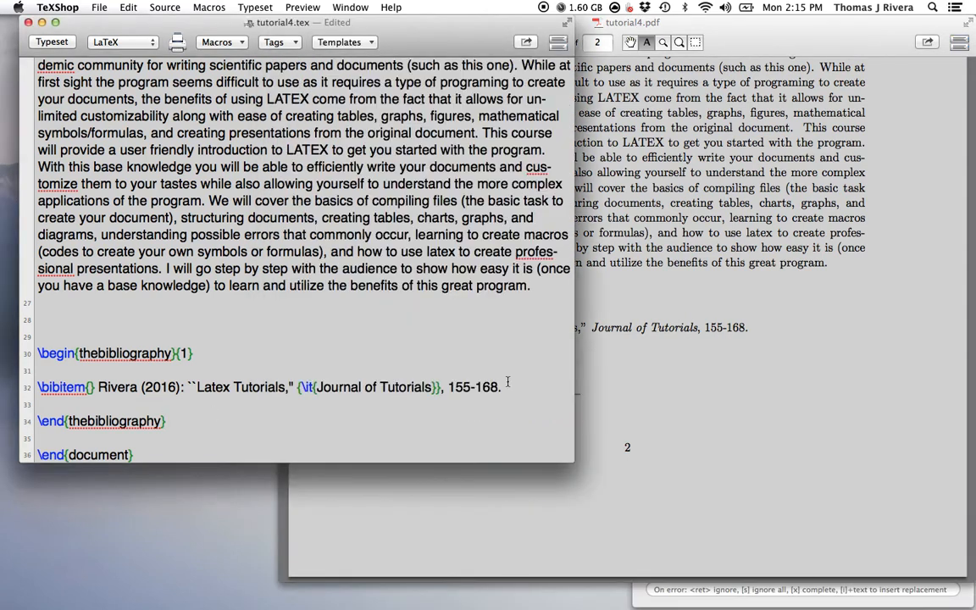
# Step: Duplicate the \bibitem line for three Rivera (2016) references, then open TEX 2016 > bibliography.pdf as an example
pyautogui.tripleClick(254, 386)
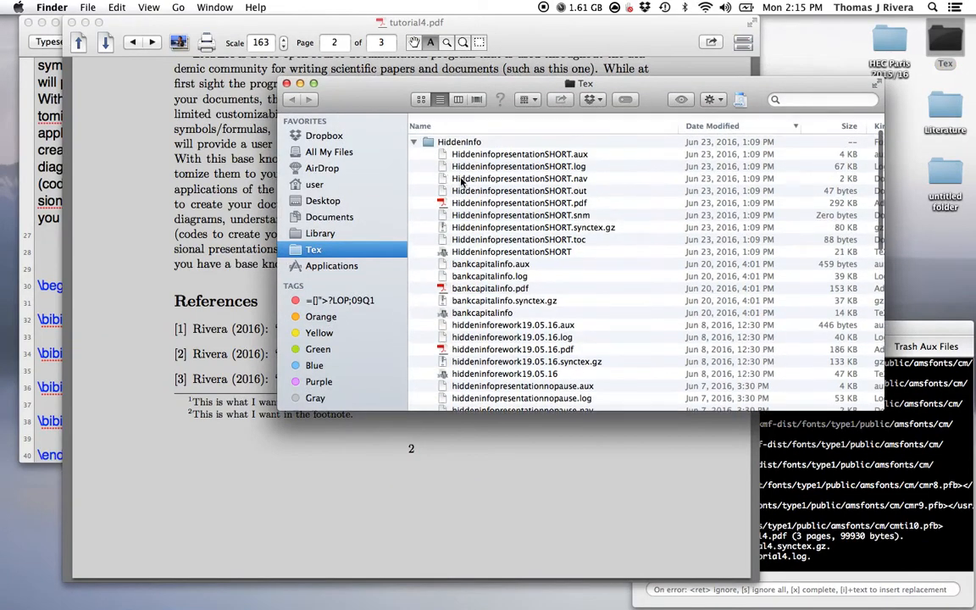
pyautogui.click(414, 142)
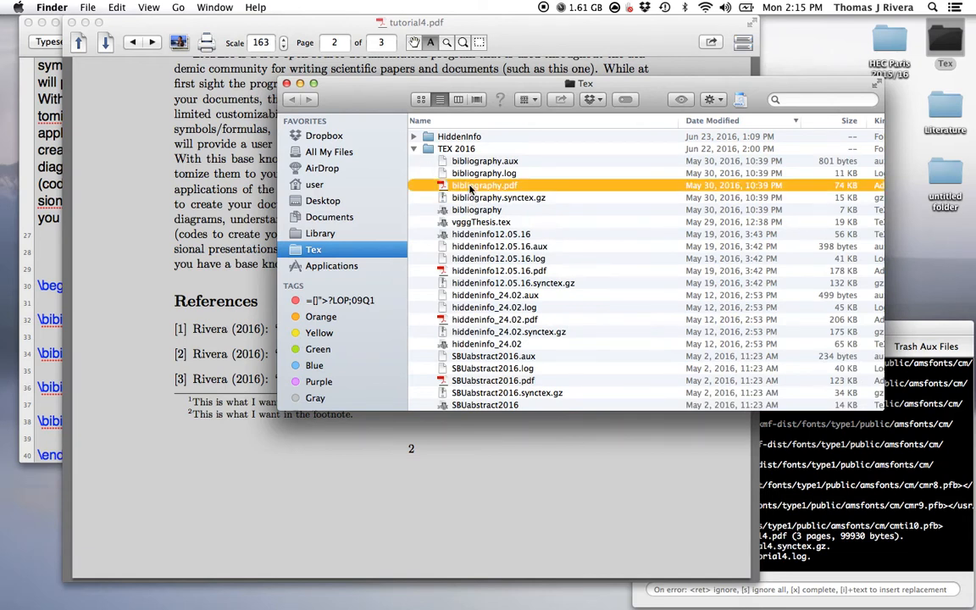
pyautogui.doubleClick(485, 185)
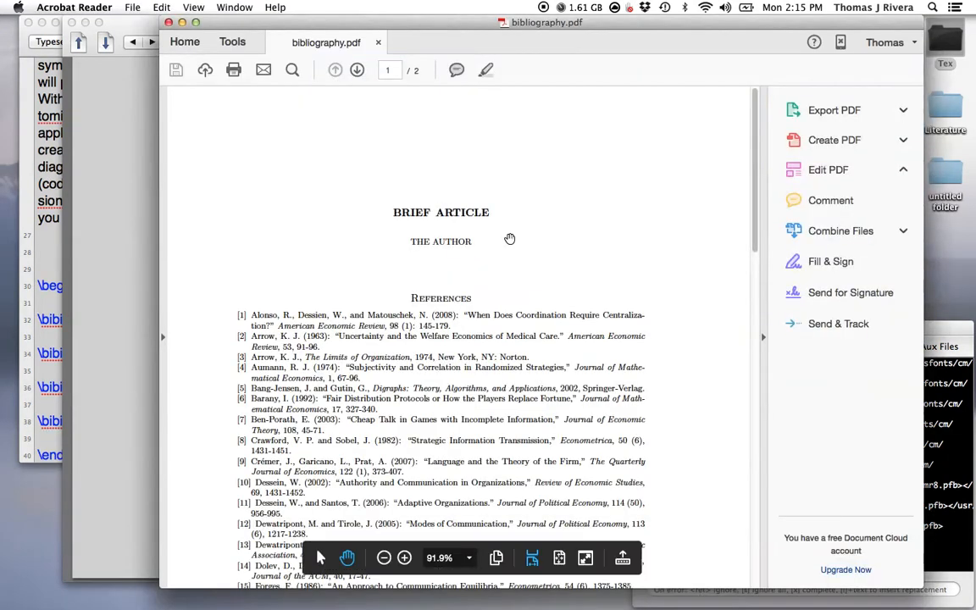
pyautogui.scroll(-3)
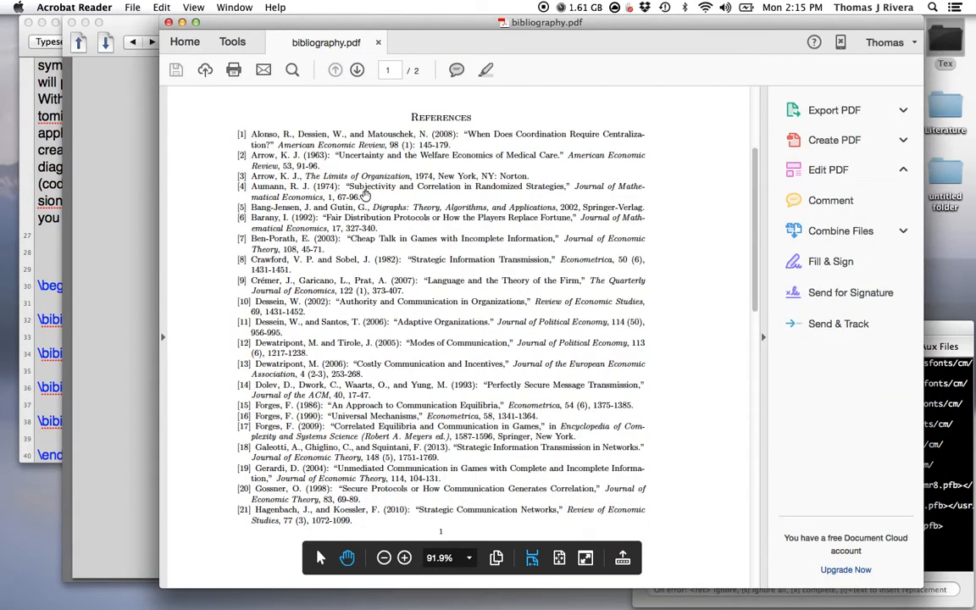